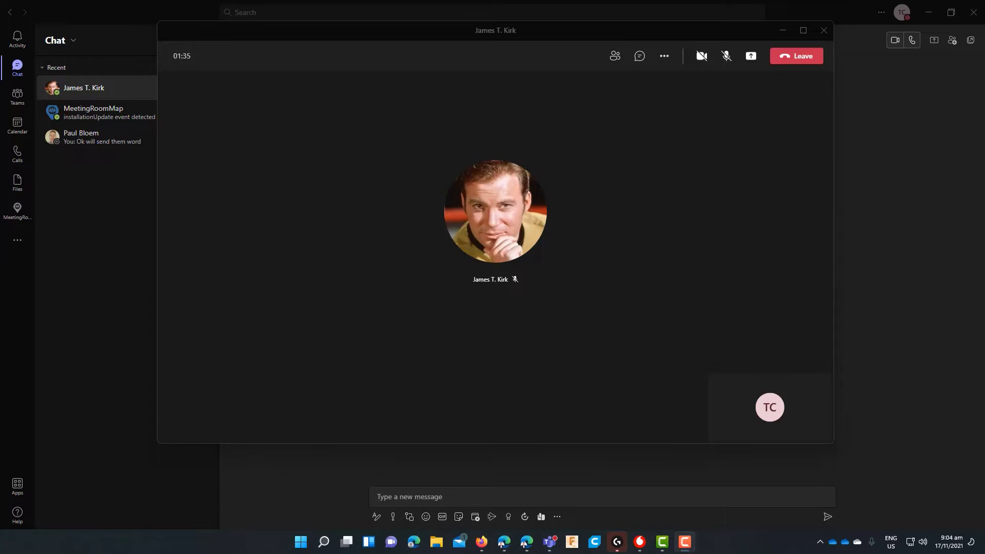
mouse_move(556, 224)
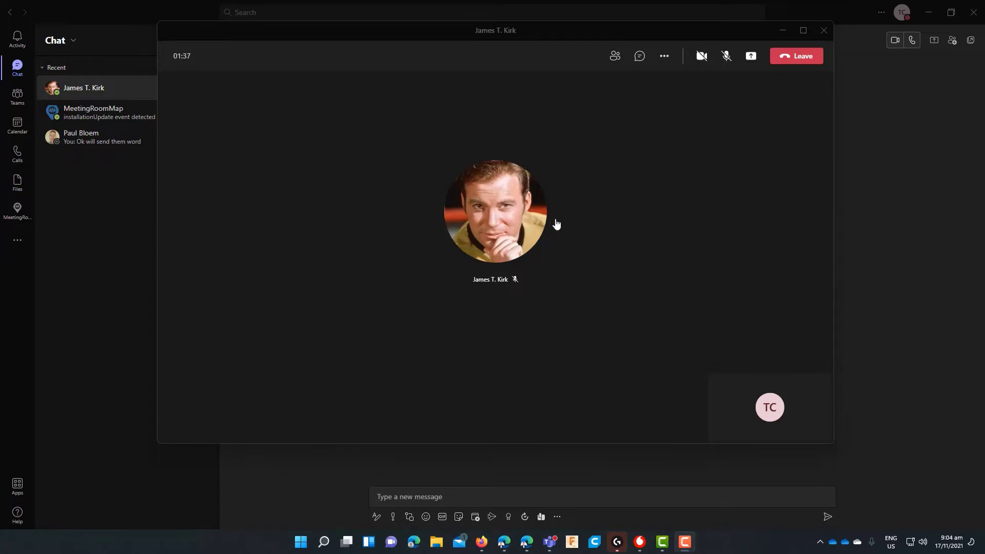
mouse_move(646, 137)
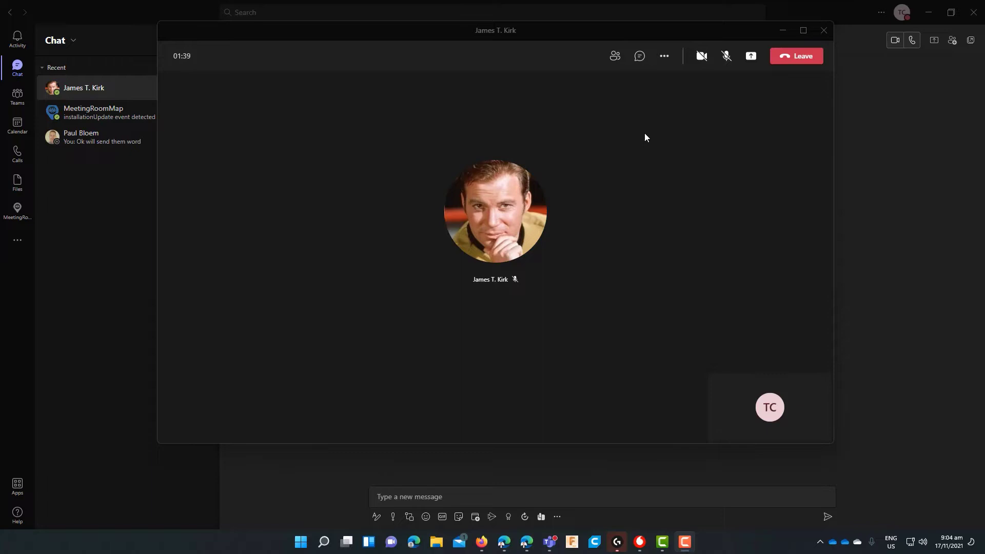
mouse_move(664, 56)
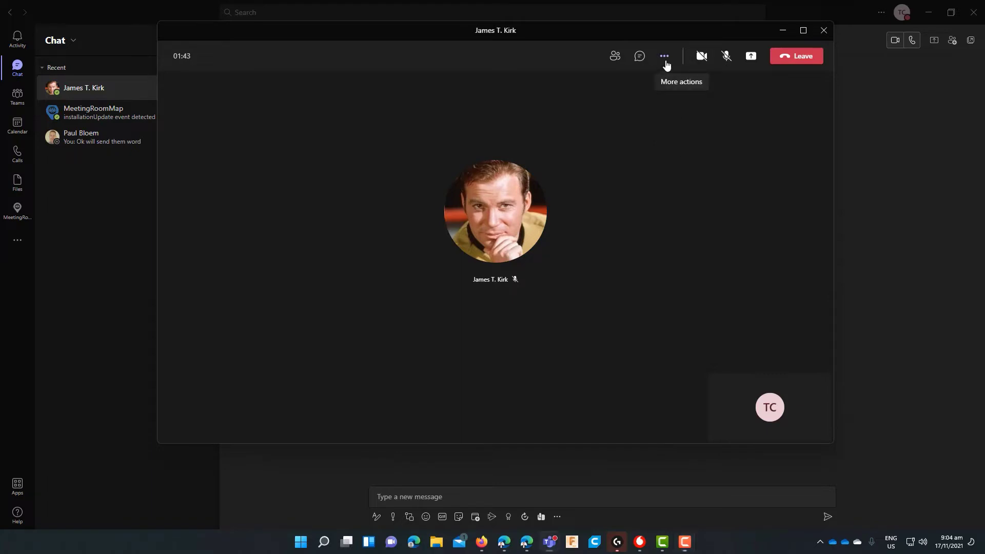
Step: Open the More actions menu in Kirk's call toolbar to show transfer options
click(665, 56)
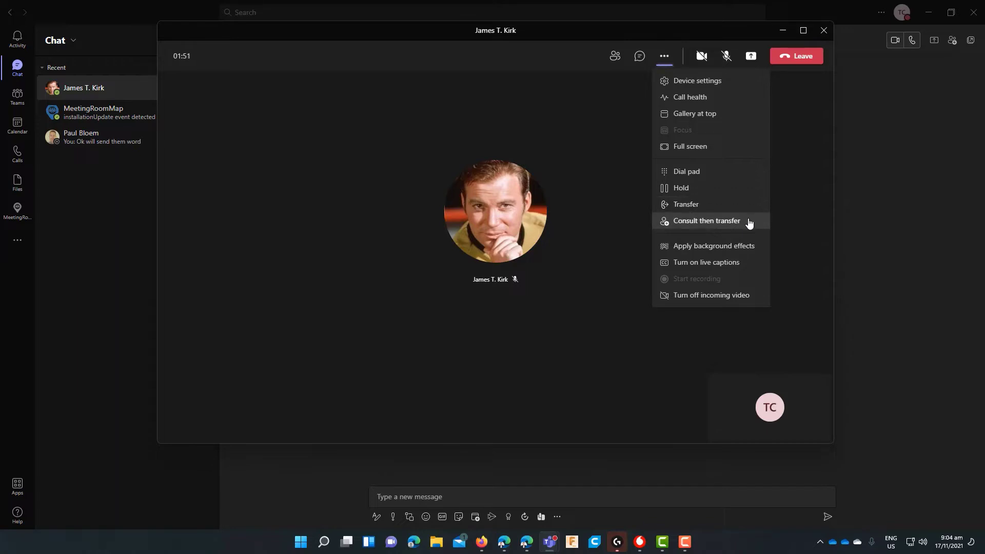
mouse_move(743, 213)
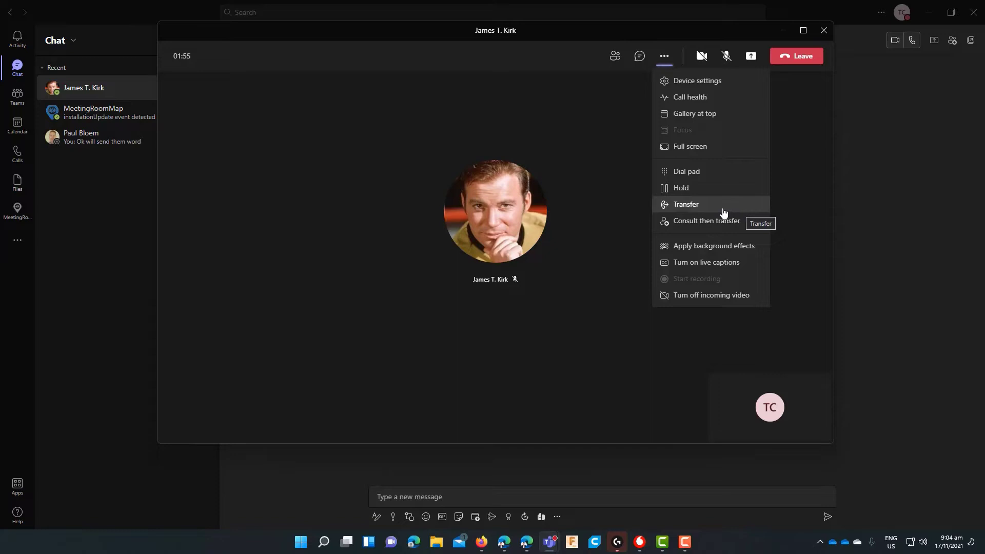
Step: Start a transfer, search 'bones' and choose Leonard "Bones" McCoy as recipient
click(686, 204)
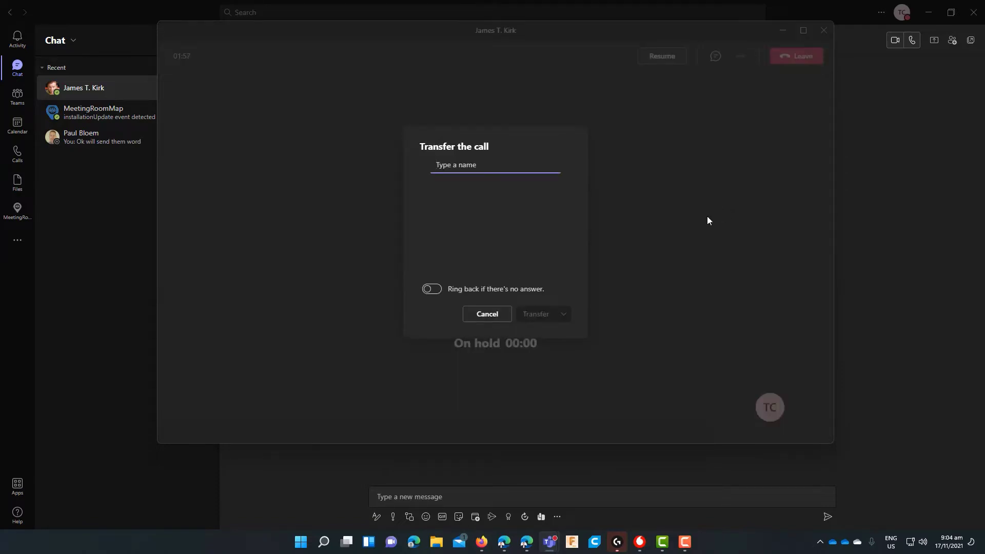
mouse_move(664, 223)
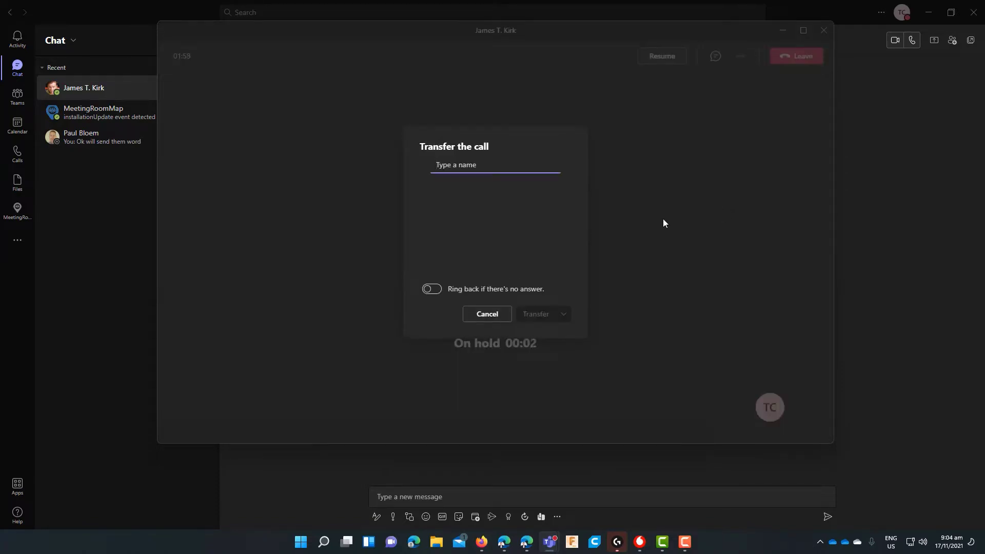
text(bones)
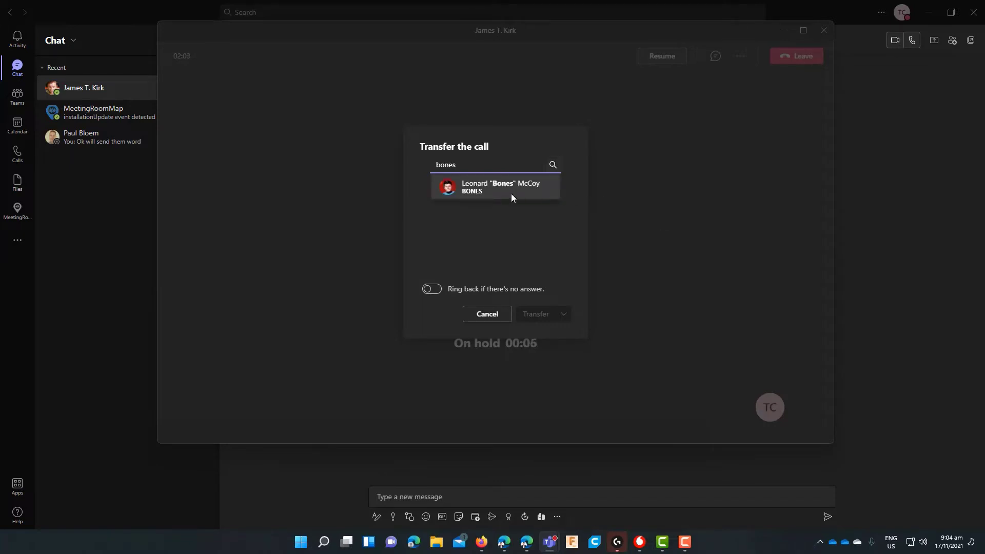
click(500, 186)
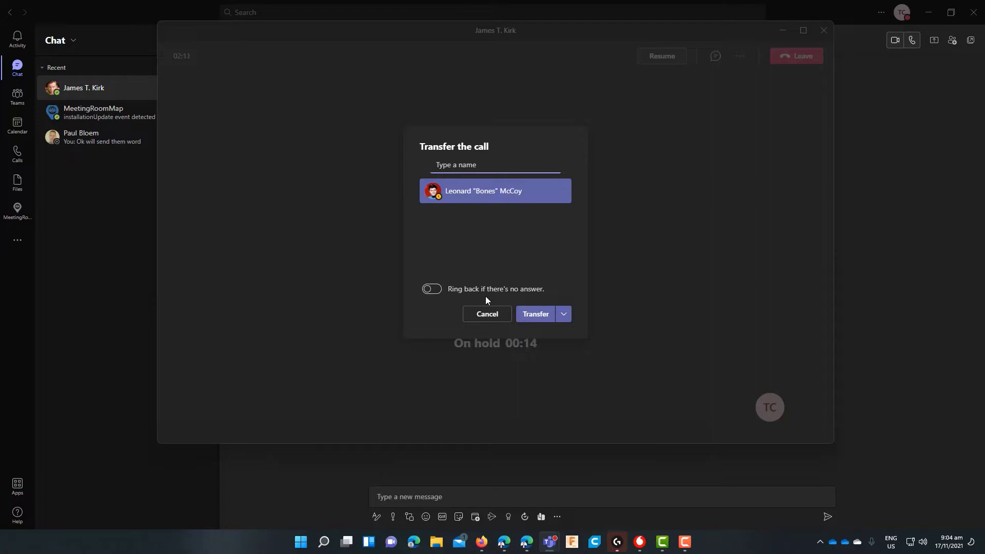
mouse_move(534, 314)
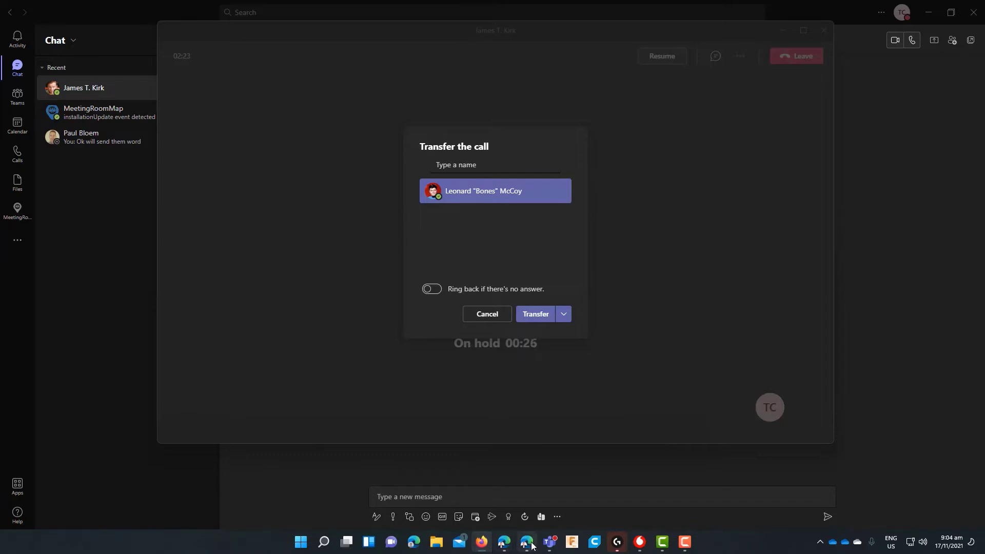
mouse_move(526, 542)
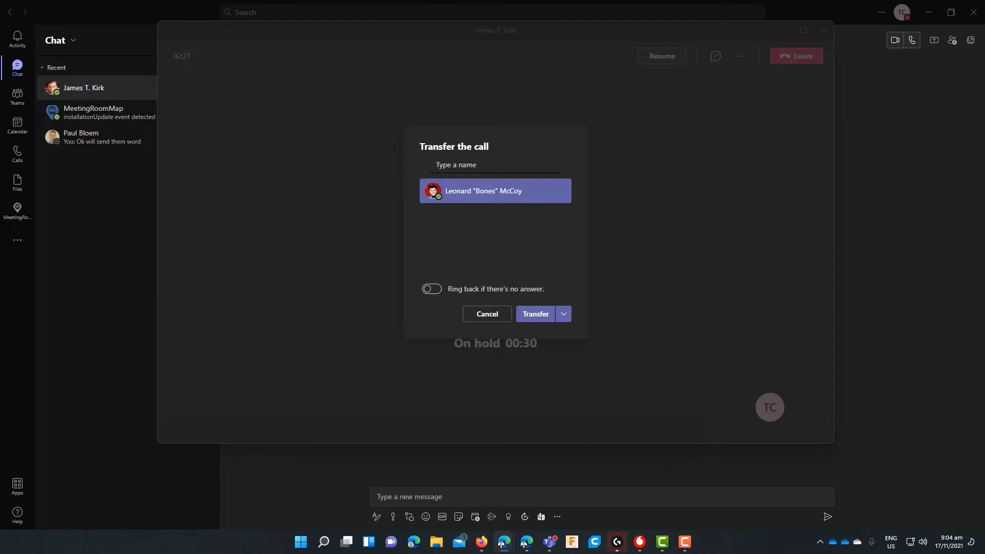
Step: Open the Transfer dropdown to reveal the Work voicemail option
click(562, 314)
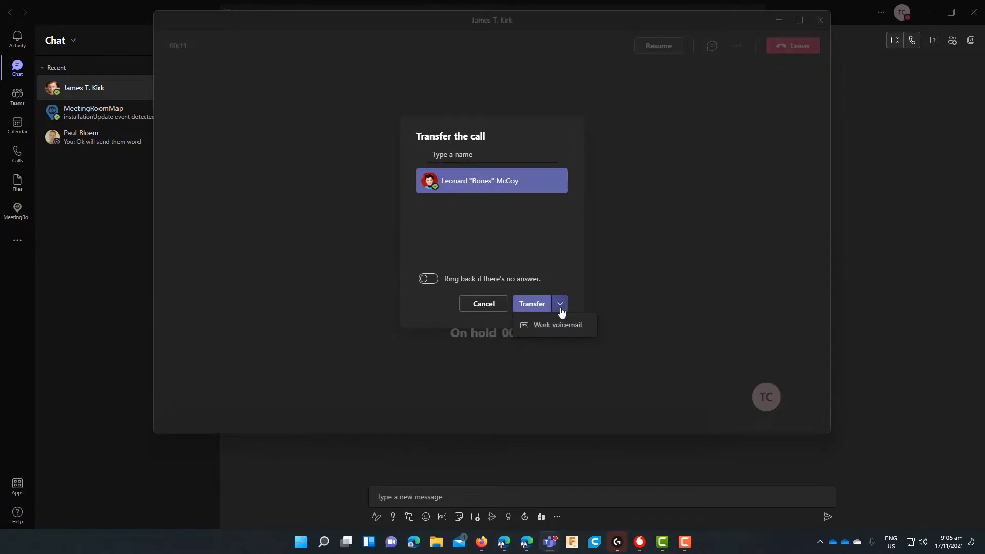
mouse_move(531, 329)
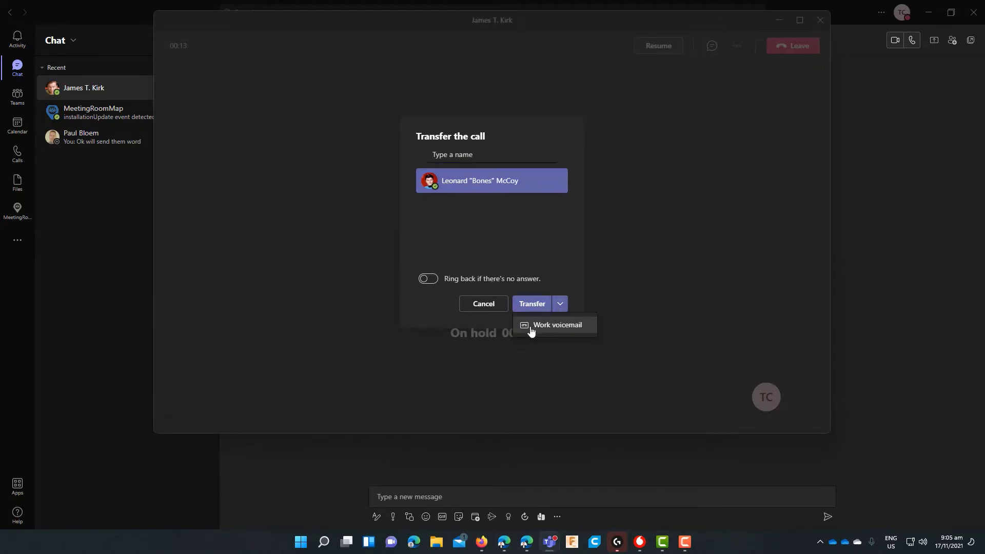
mouse_move(531, 258)
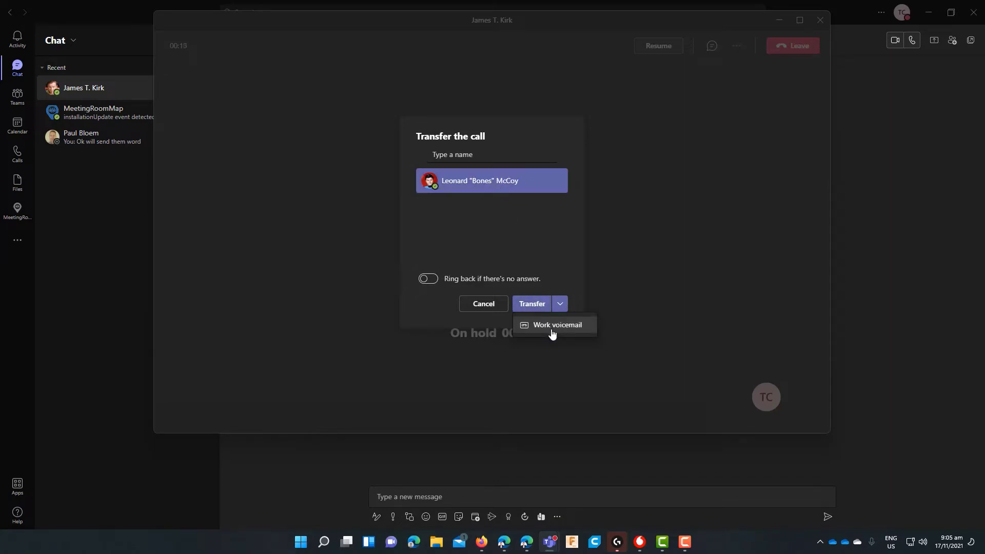
mouse_move(560, 336)
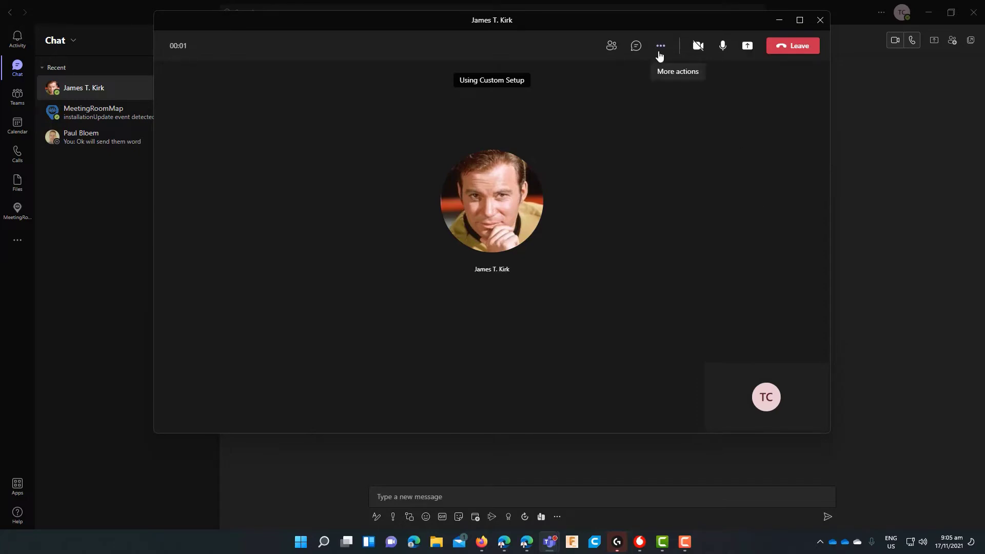
Step: Start a consult-then-transfer, pick Bones McCoy, then resume Kirk's held call
click(660, 45)
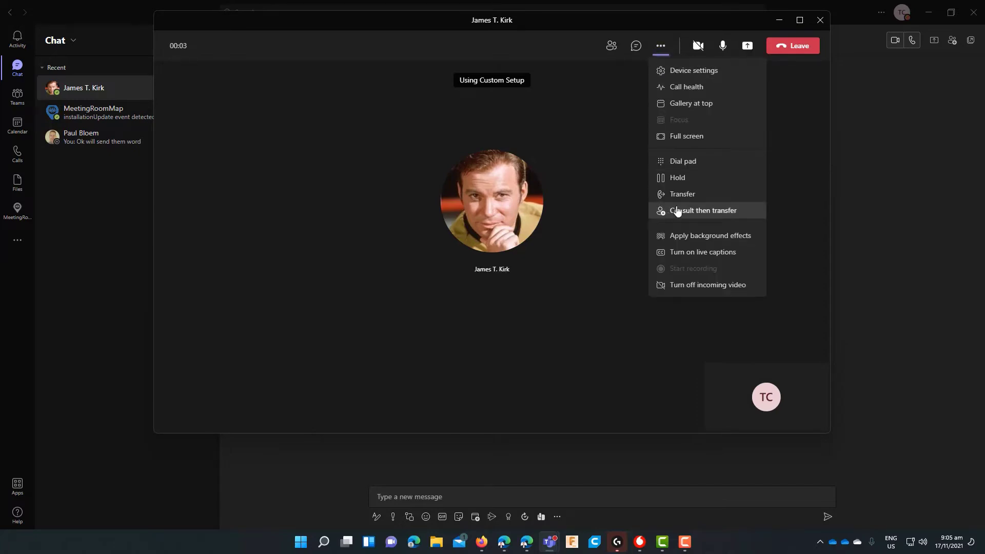
click(682, 194)
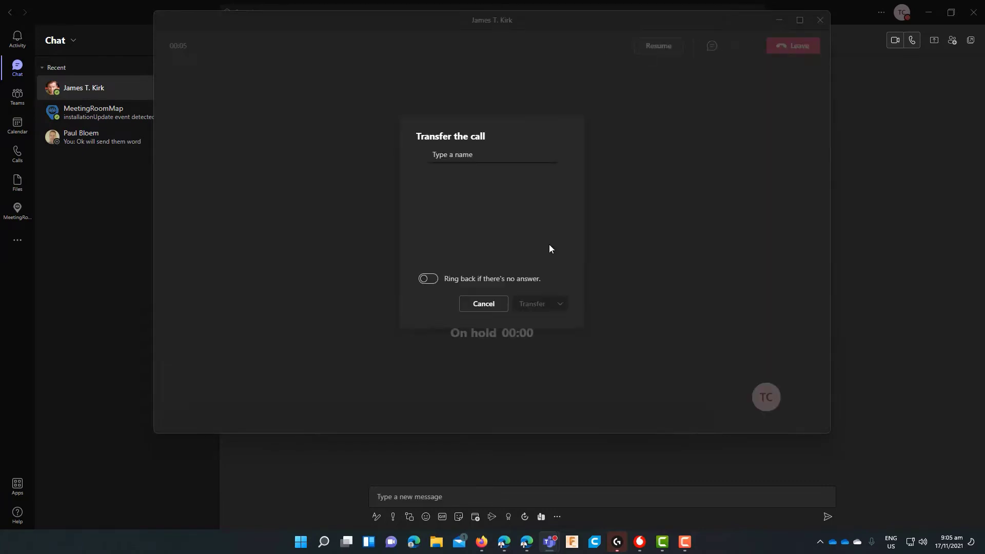
text(b)
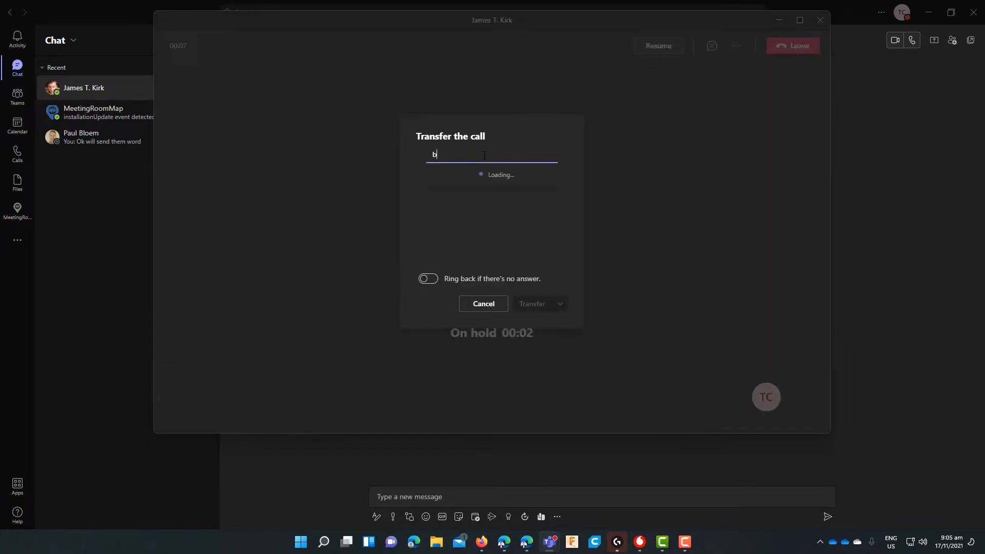
text(ones)
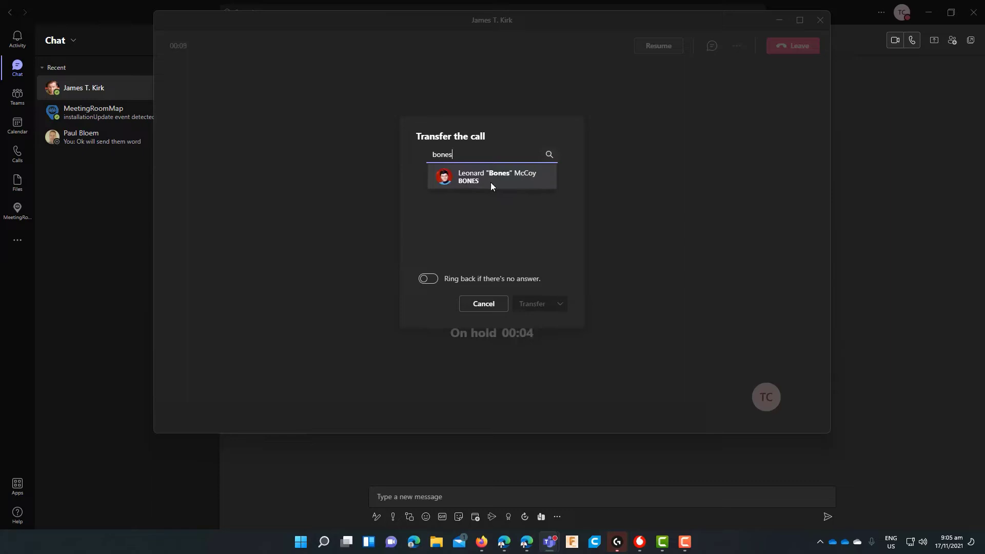
click(483, 303)
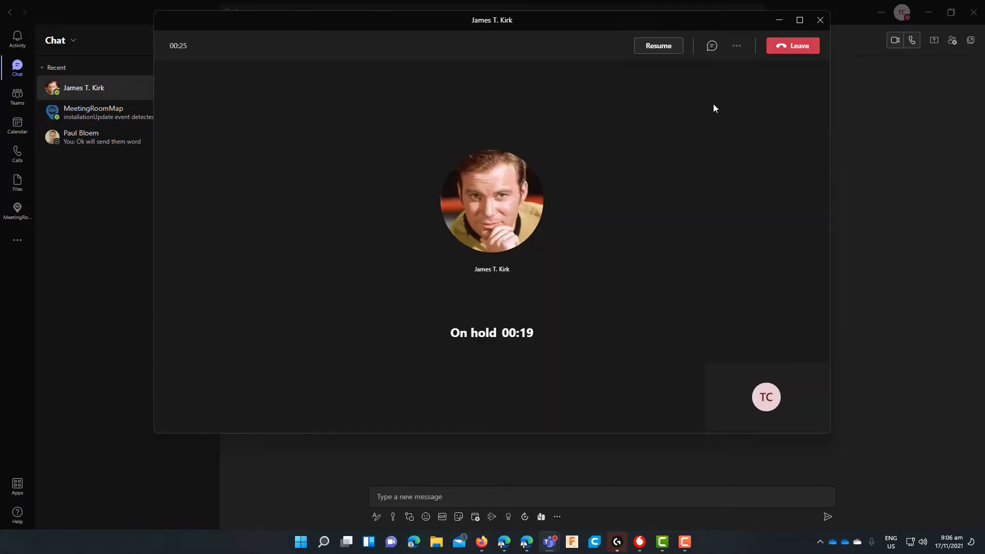
mouse_move(736, 46)
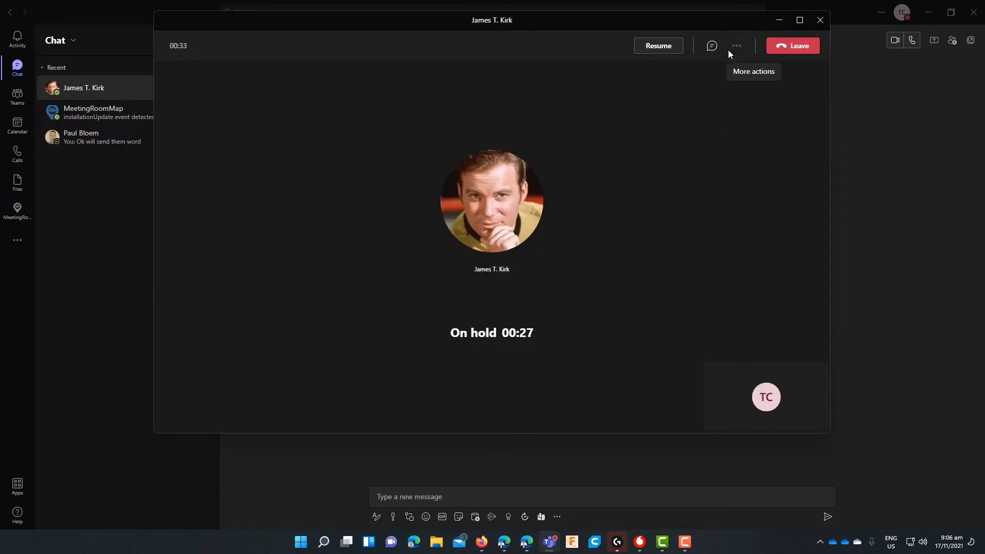
click(658, 45)
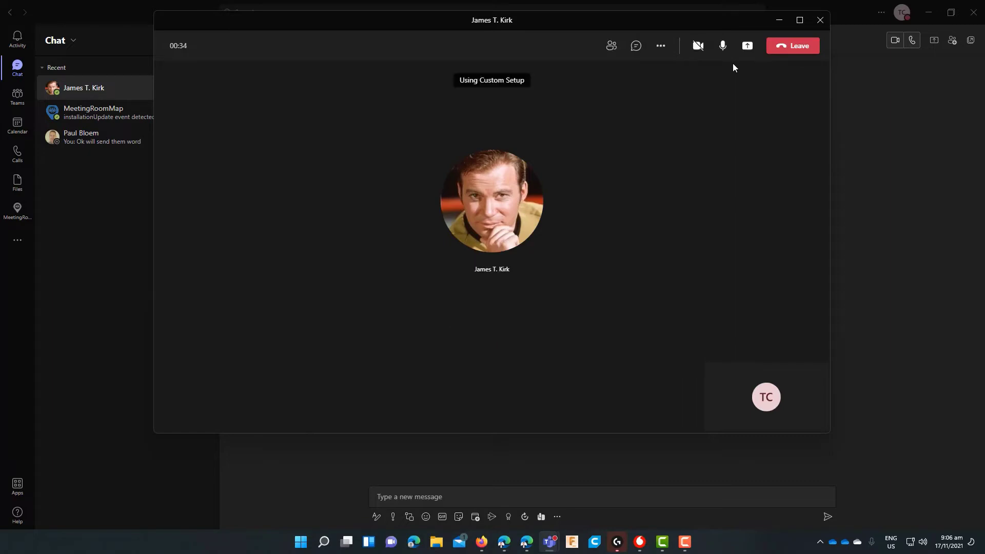
Step: Choose Leonard "Bones" McCoy for a consult-then-transfer and start a chat with him
click(660, 45)
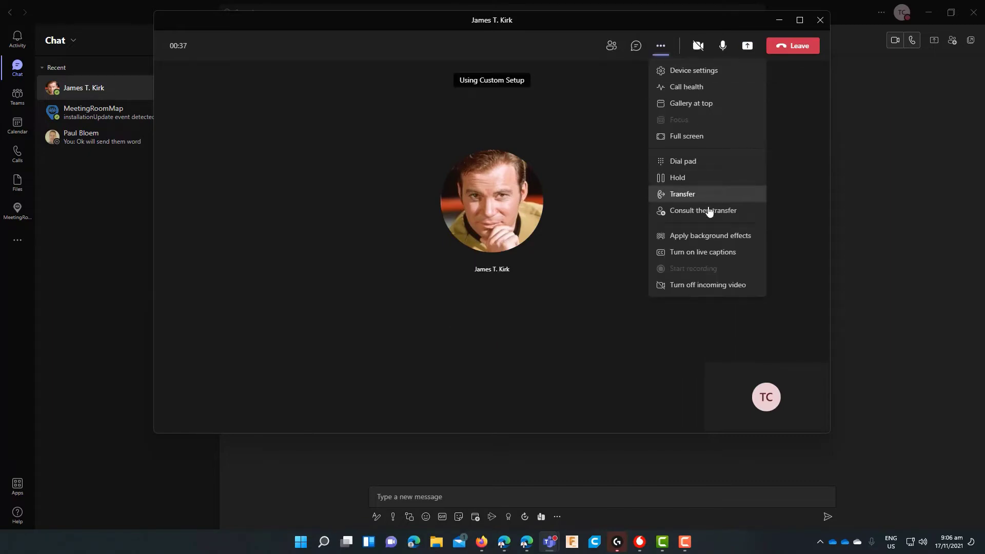
mouse_move(708, 214)
text(b)
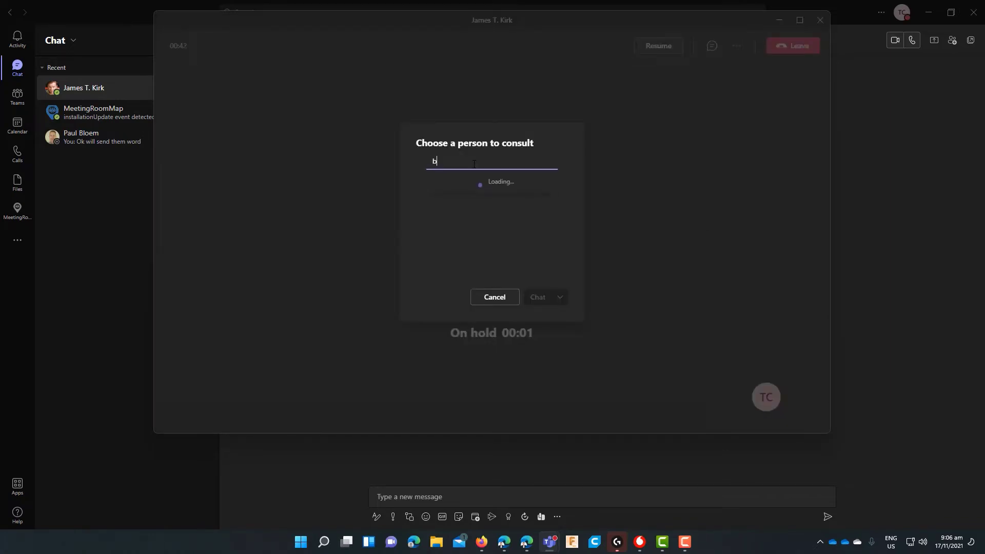
text(ones)
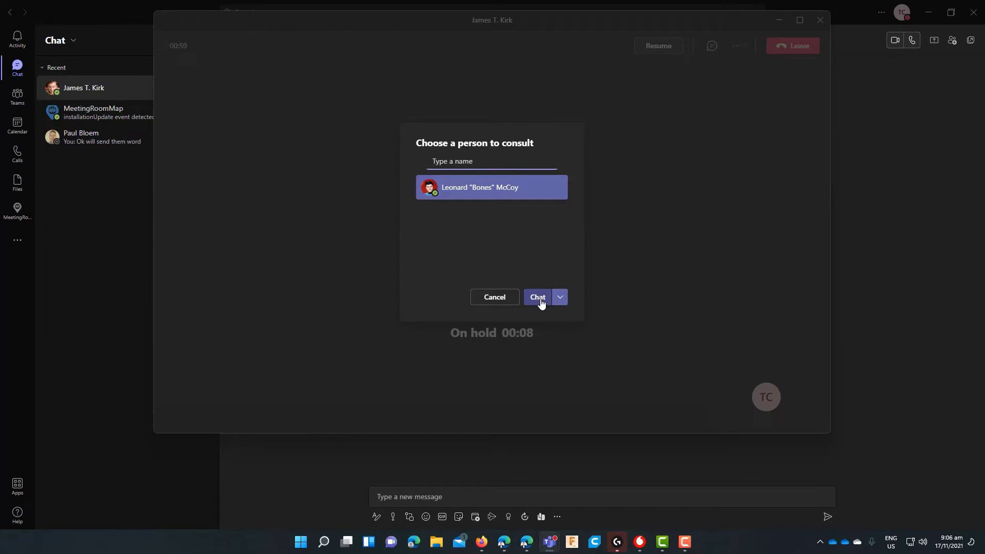
mouse_move(533, 260)
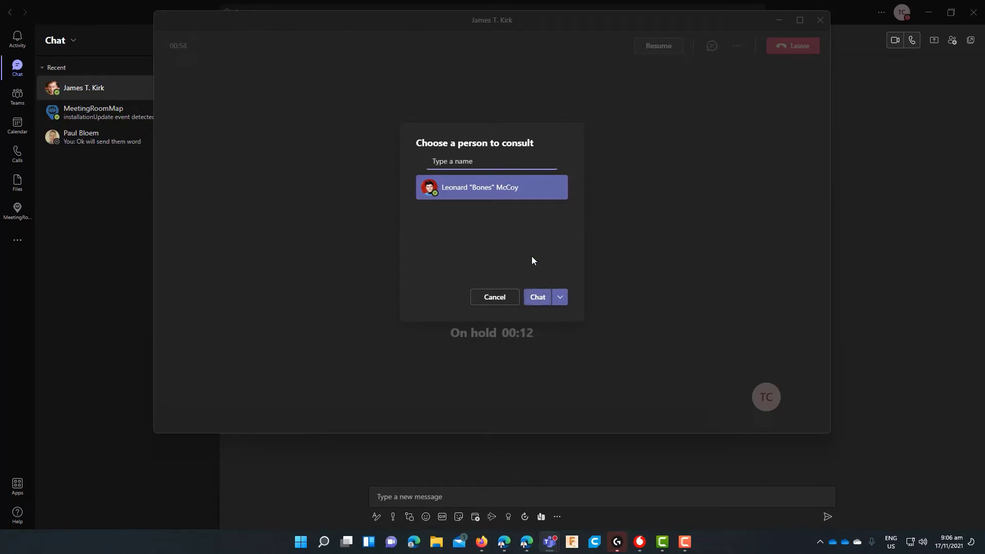
mouse_move(536, 258)
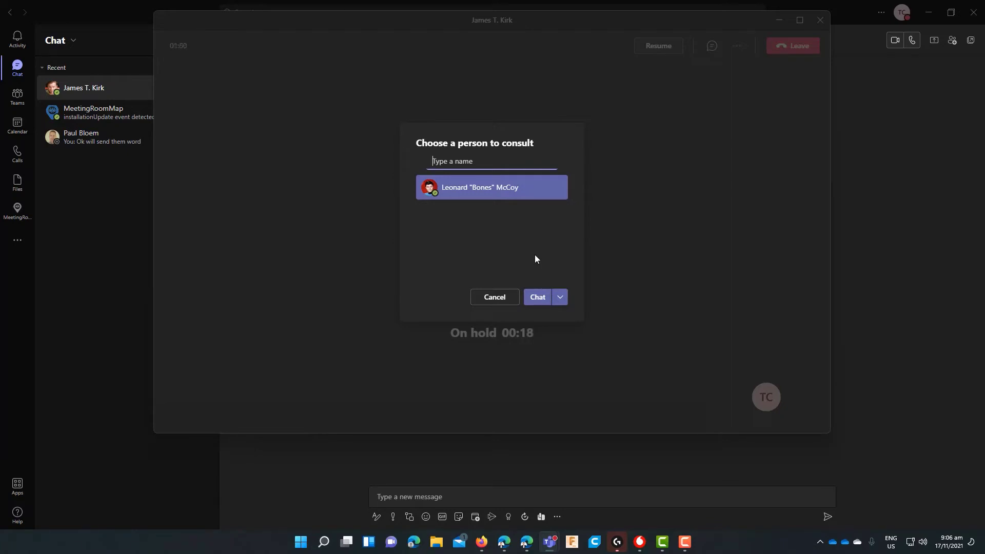
mouse_move(553, 235)
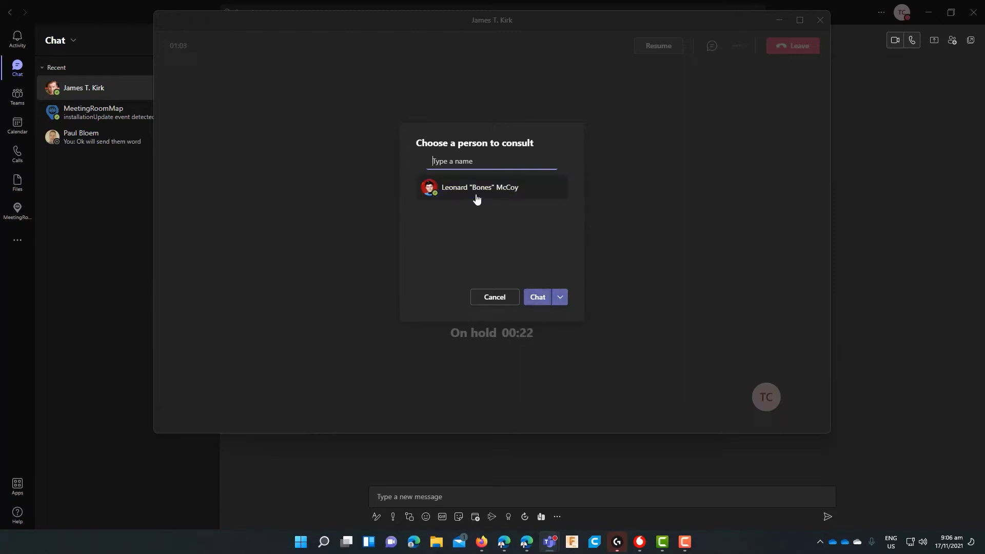
click(560, 297)
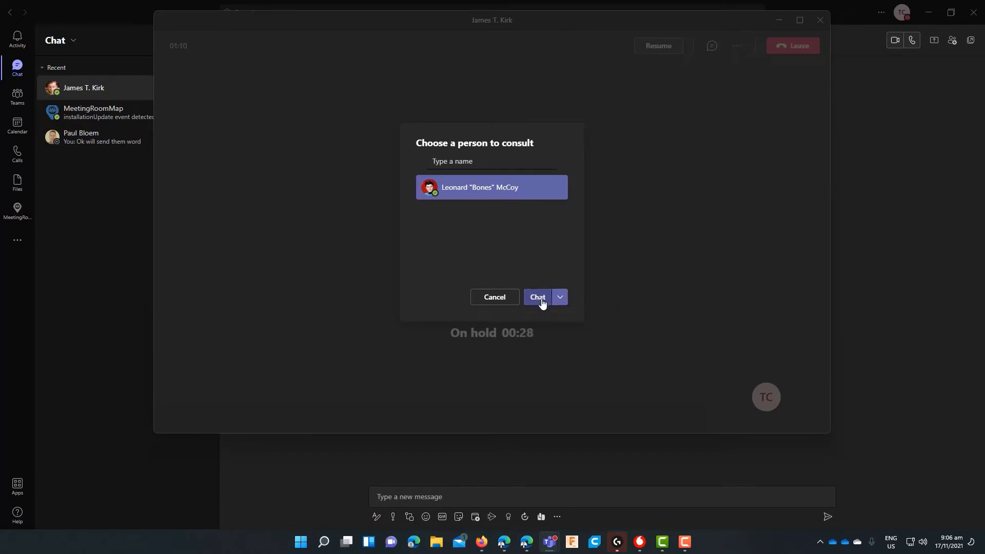
click(537, 297)
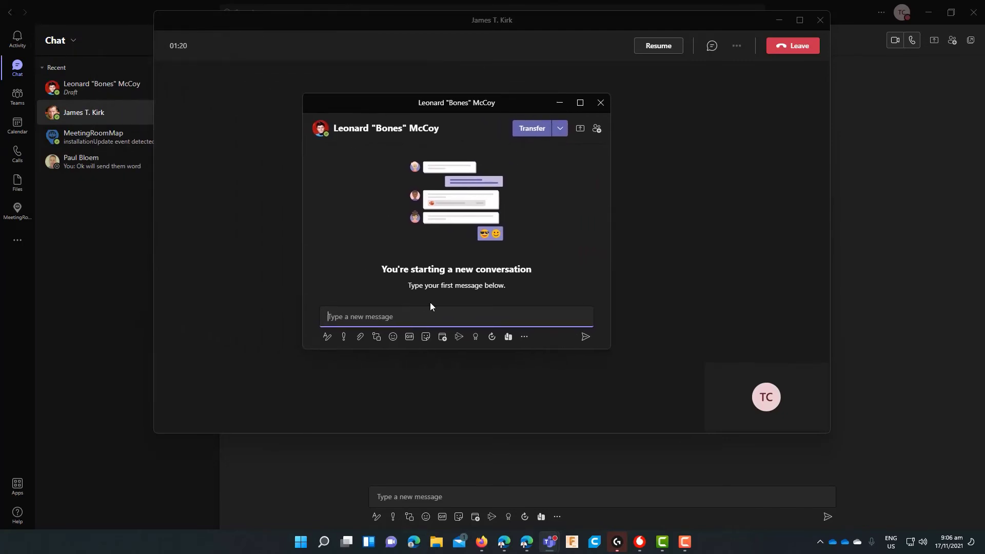
Step: Send Bones 'Hi Bones, i have Kirk on the phone for you, can i transfer the call?'
text(Hi Bo)
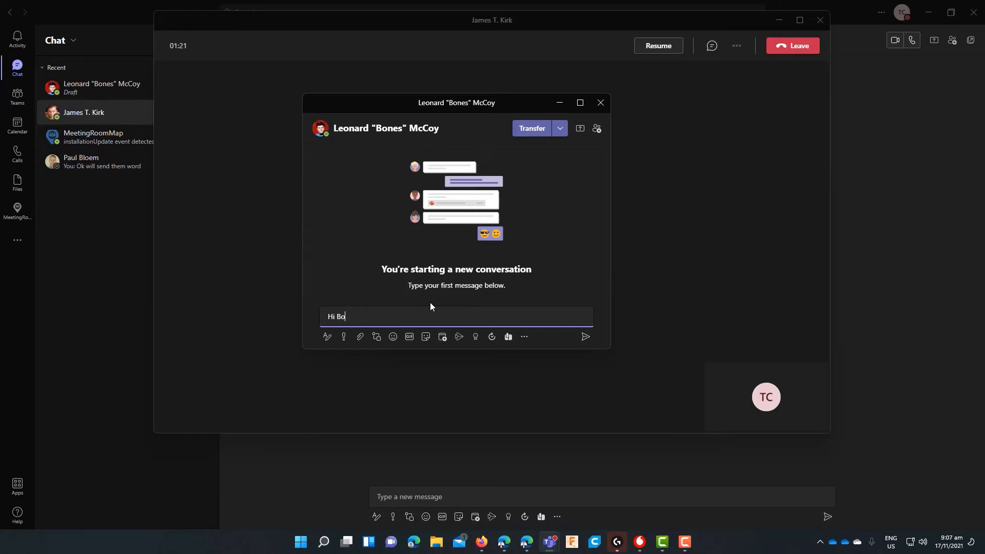
text(nes, i)
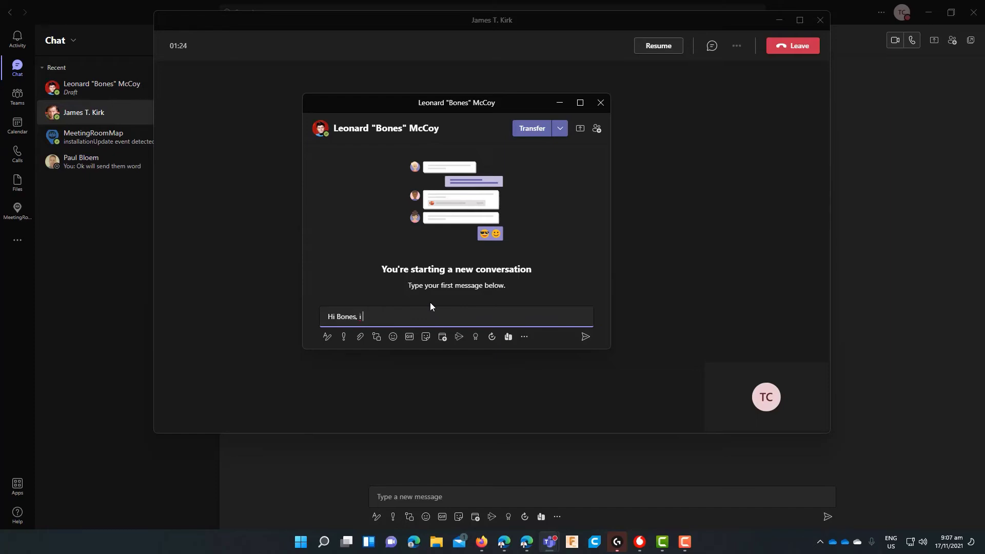
text(have Kir)
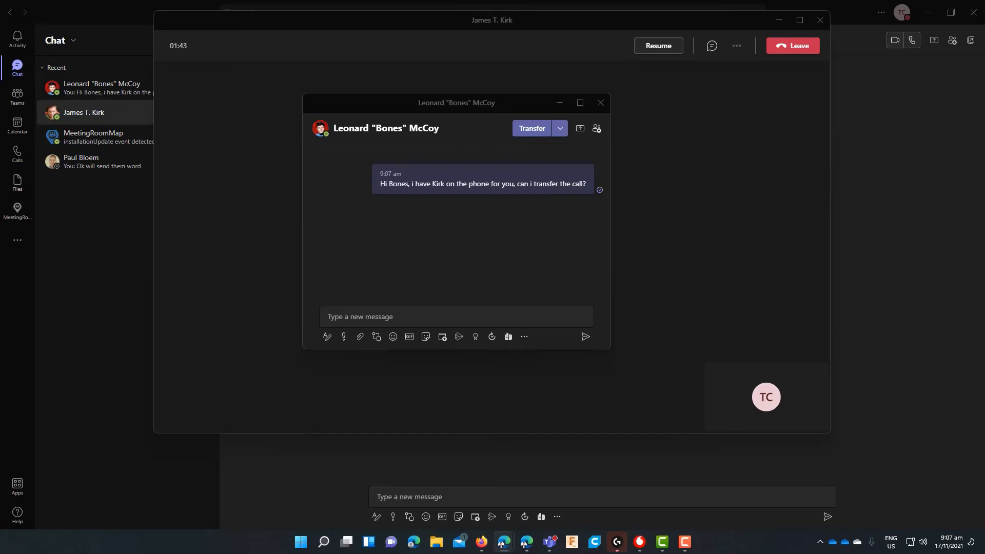
mouse_move(519, 144)
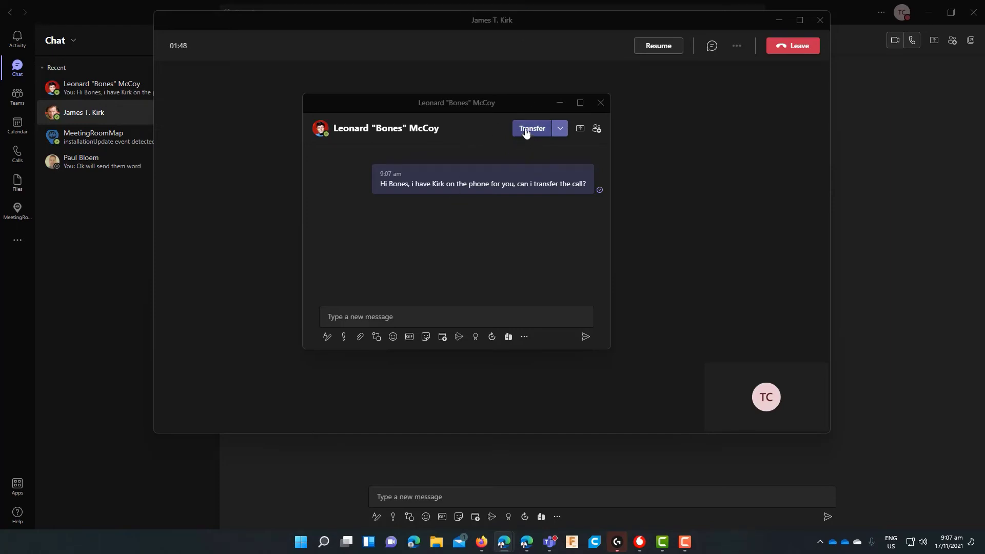
Step: After Bones replies 'Yes please do', transfer Kirk's call to him from the consult chat
click(560, 128)
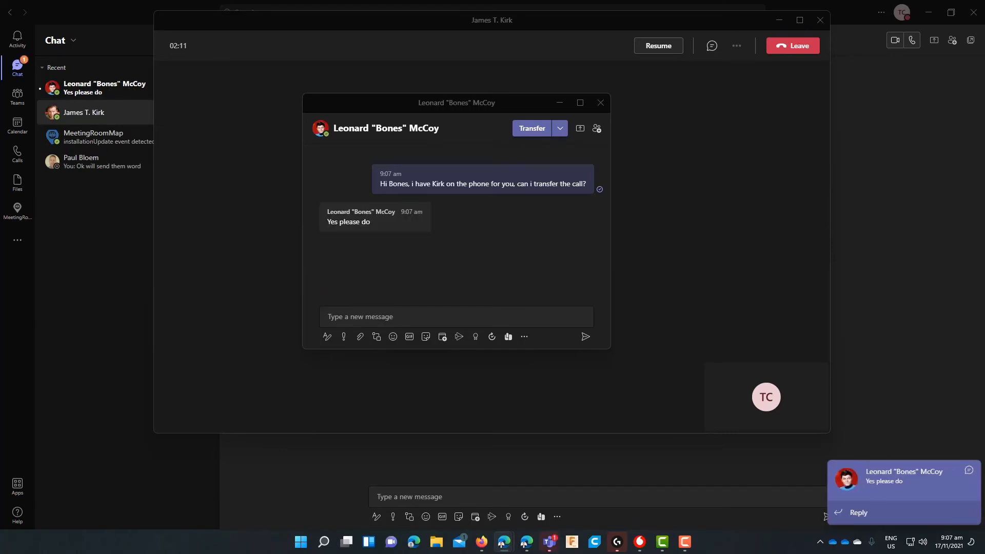
click(532, 128)
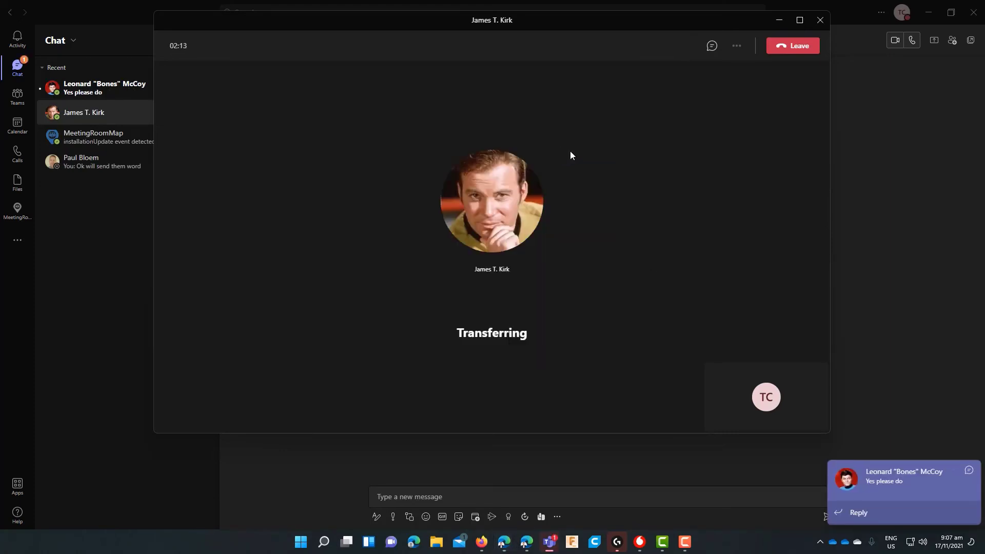